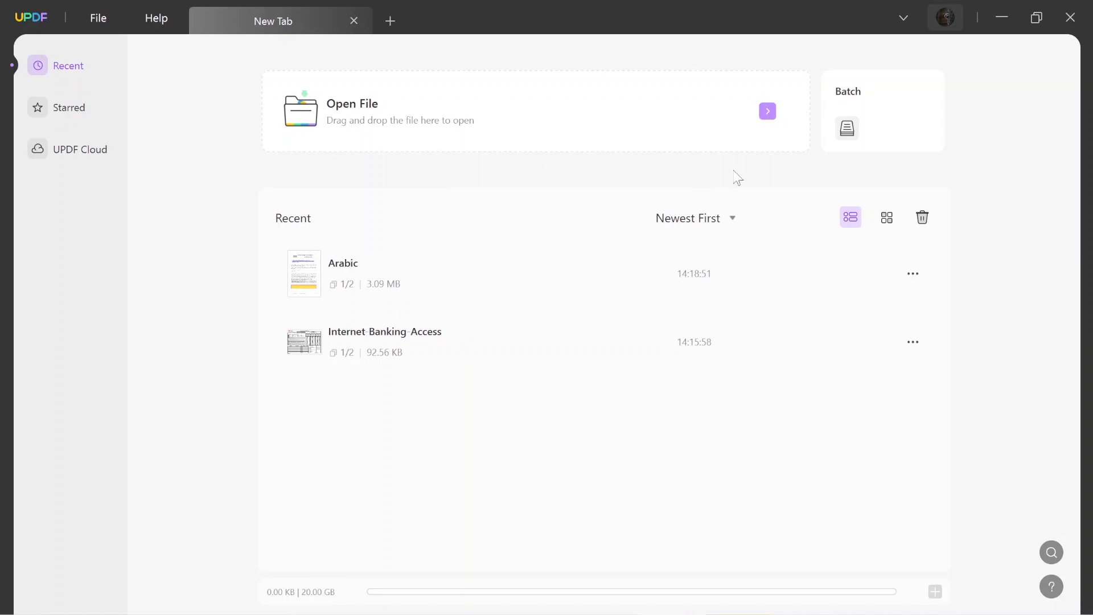
mouse_move(766, 111)
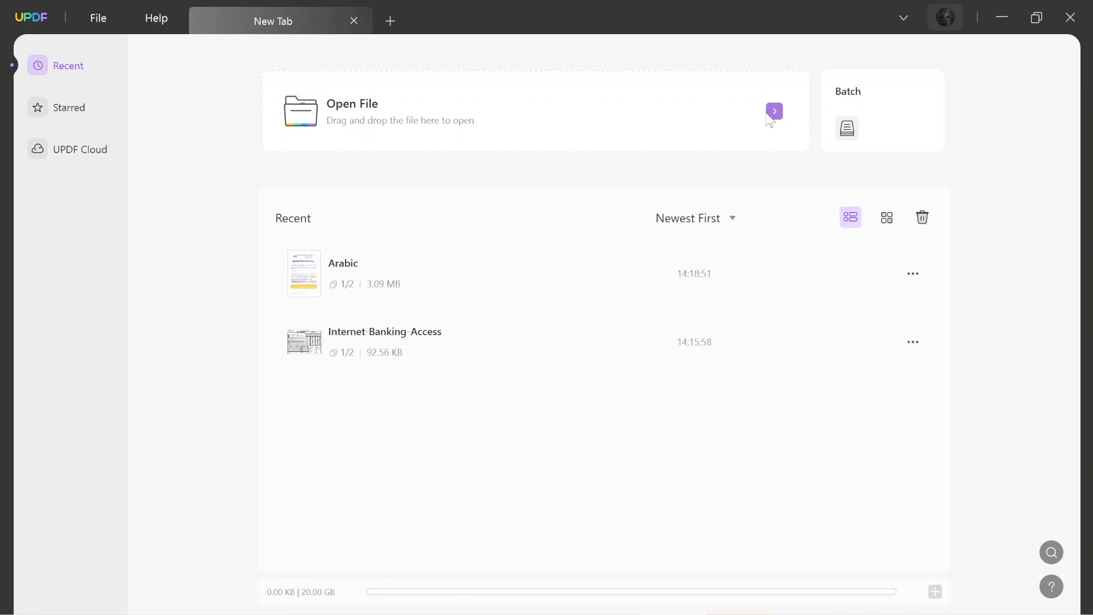
Open the Arabic PDF in Edit PDF mode and select the middle Arabic text block, showing its font settings.
double_click(343, 263)
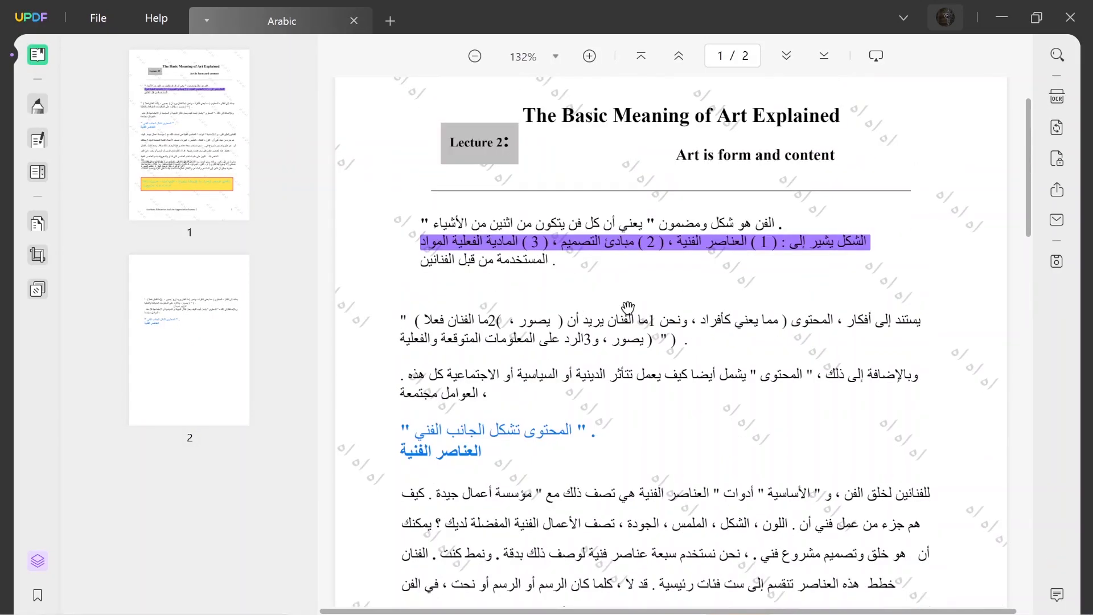
mouse_move(37, 139)
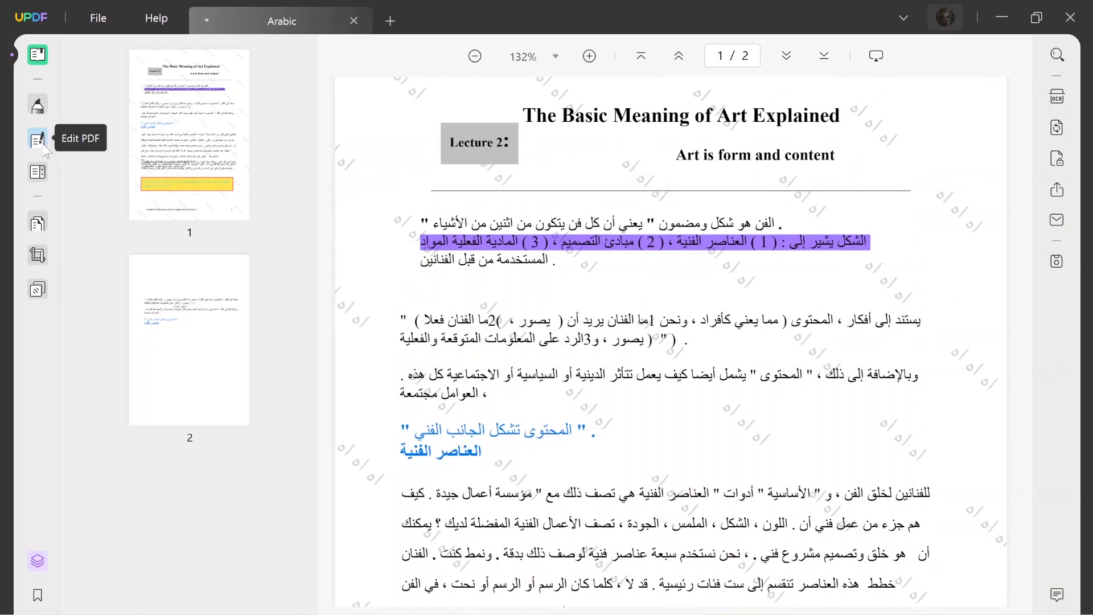
click(37, 138)
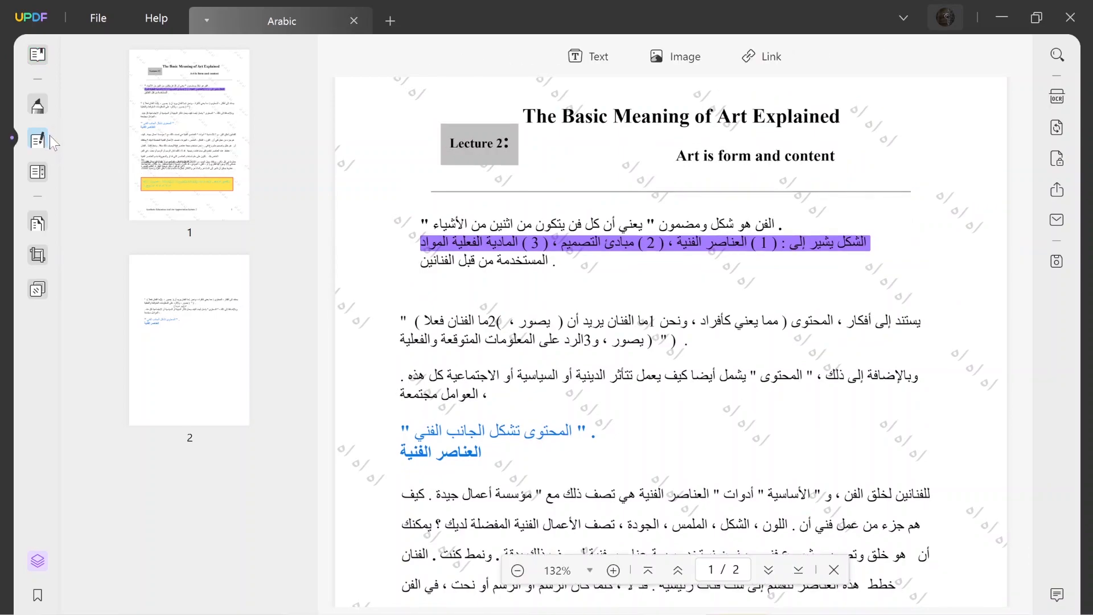
click(659, 345)
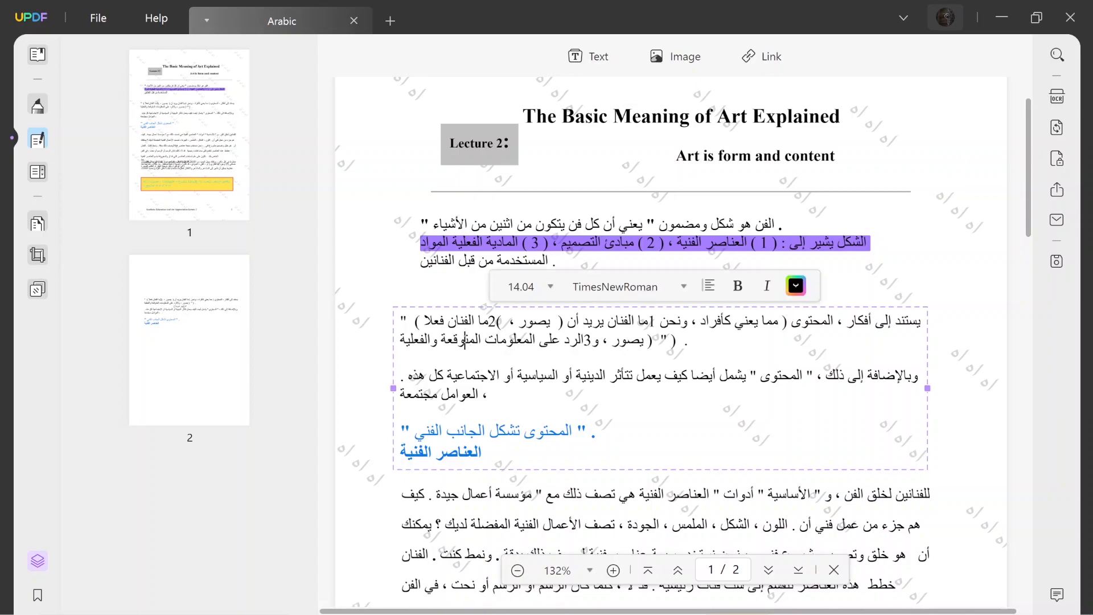